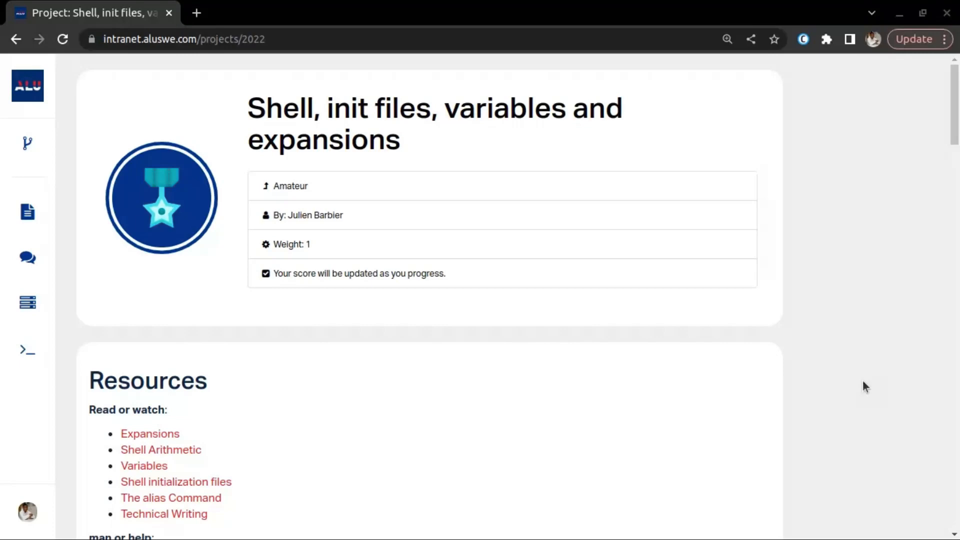
mouse_move(545, 309)
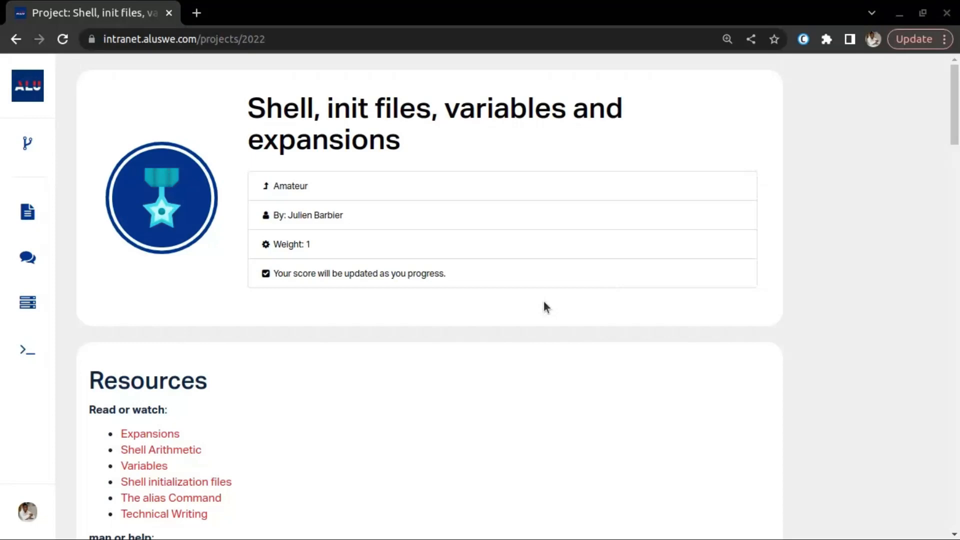
Scroll through the shell project's Resources, Learning Objectives and Requirements down to the Quiz questions.
scroll(down, 3)
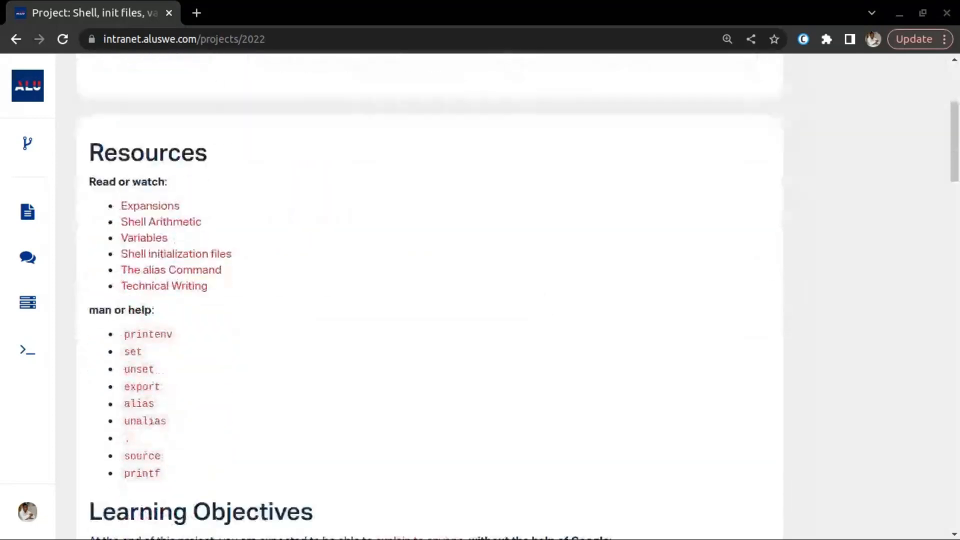
scroll(up, 3)
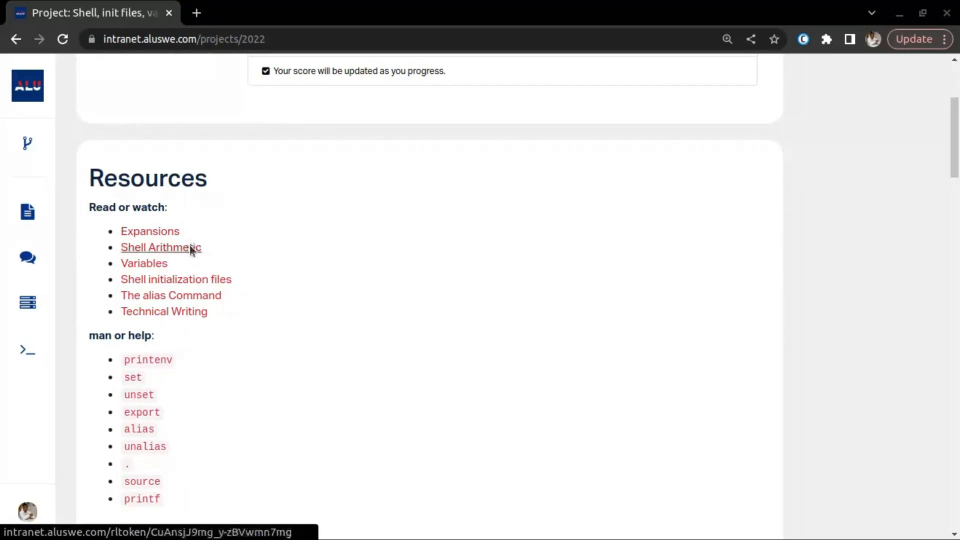
mouse_move(144, 263)
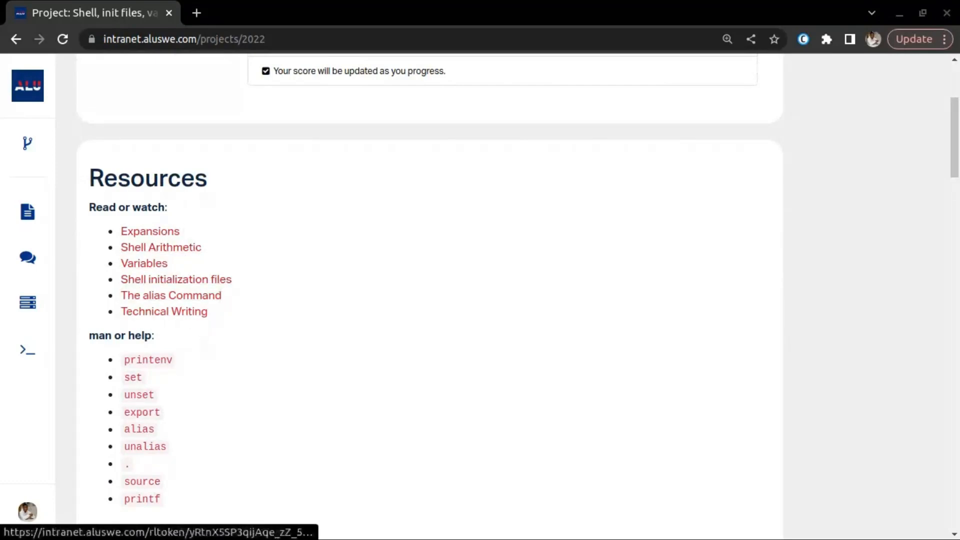
scroll(down, 3)
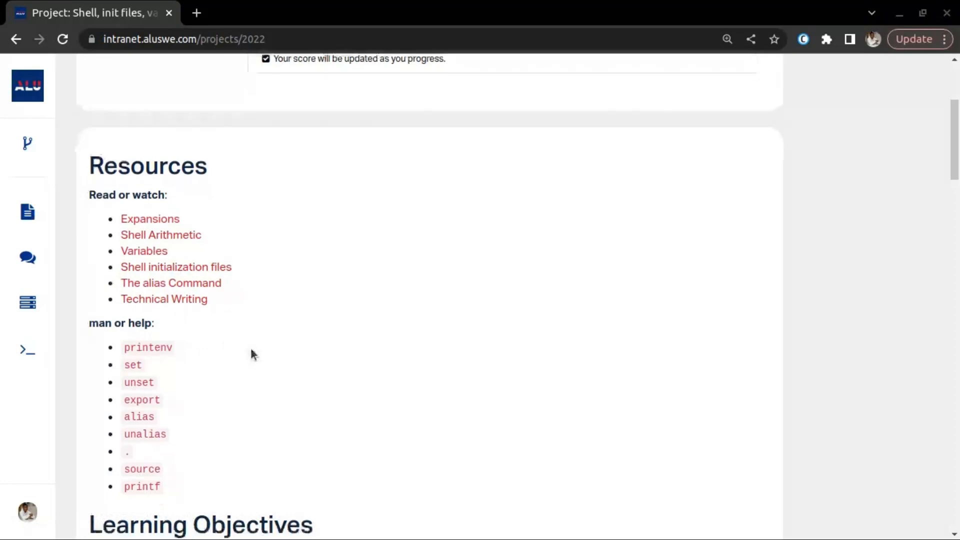
scroll(down, 3)
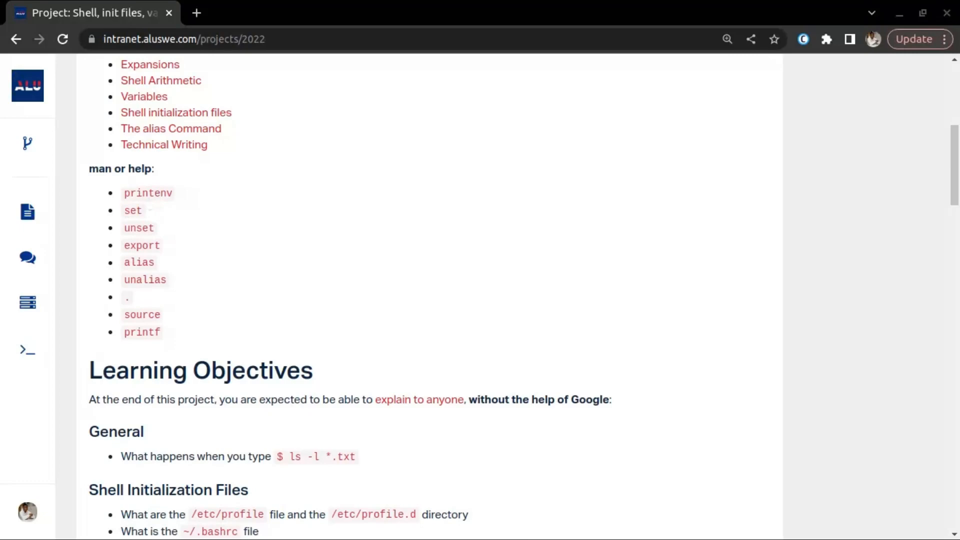
mouse_move(144, 205)
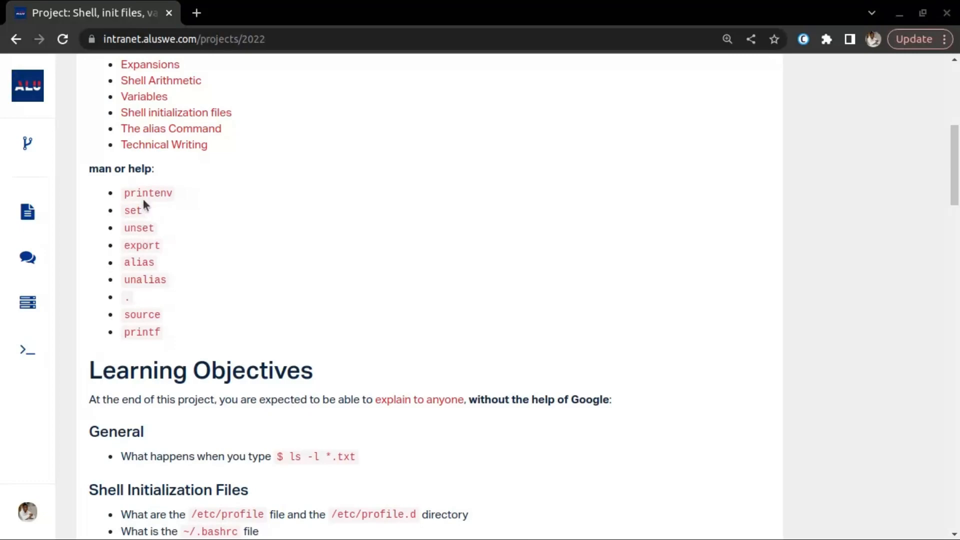
mouse_move(142, 197)
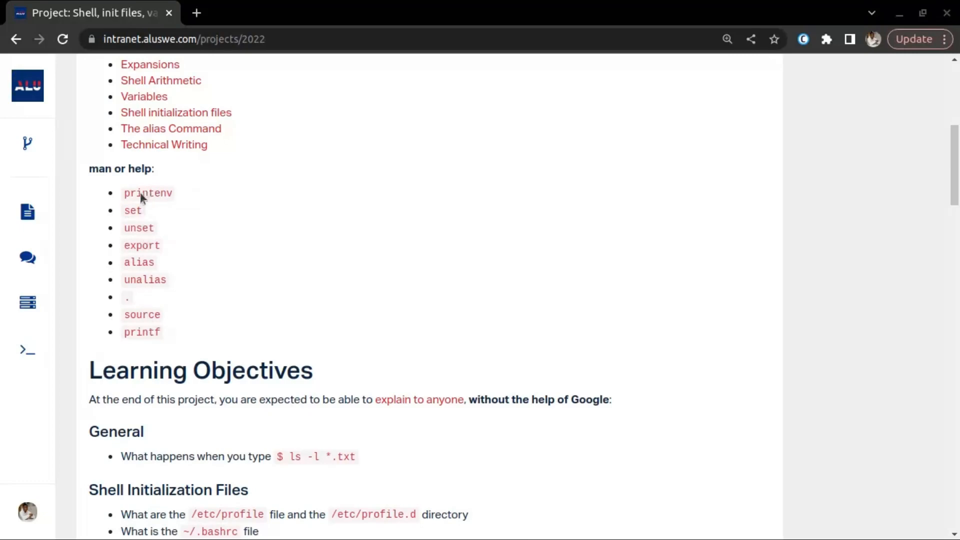
mouse_move(143, 216)
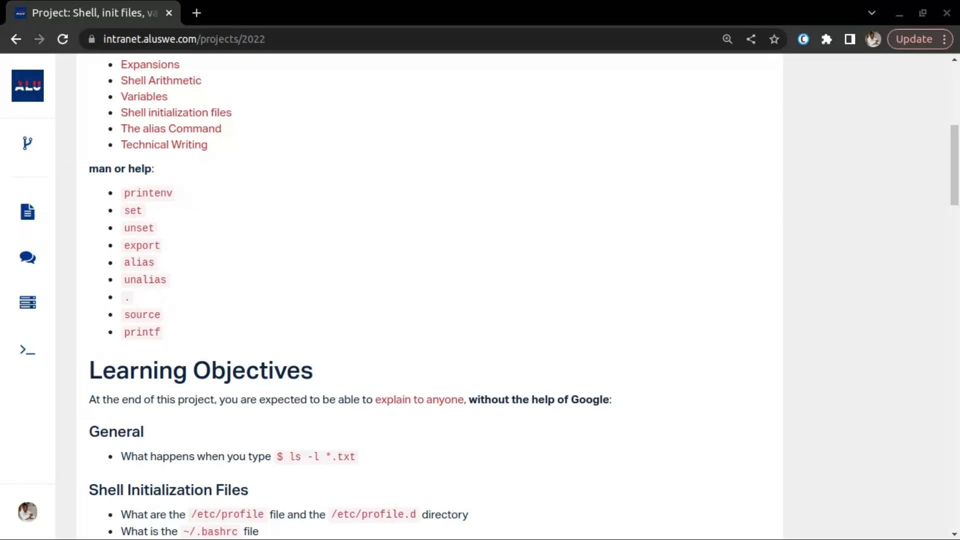
scroll(down, 3)
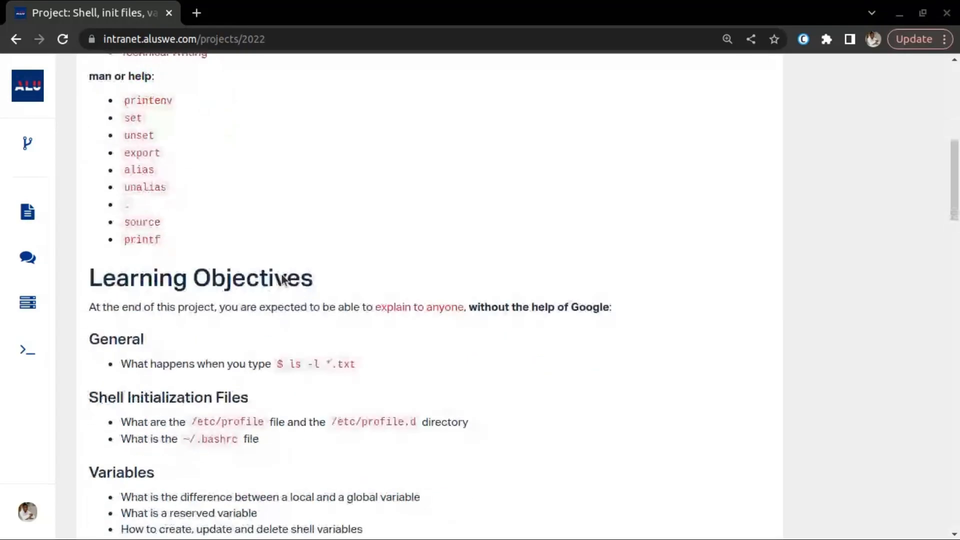
scroll(down, 3)
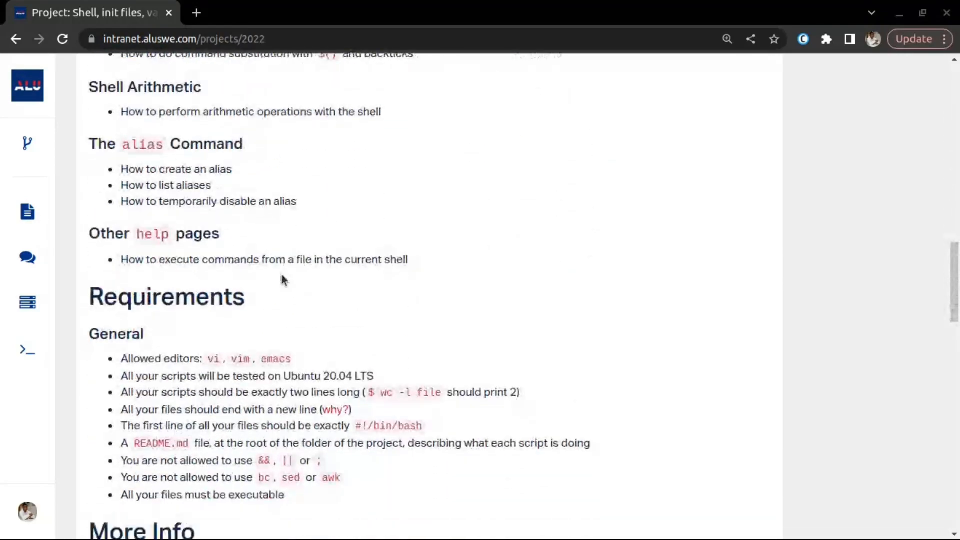
scroll(down, 3)
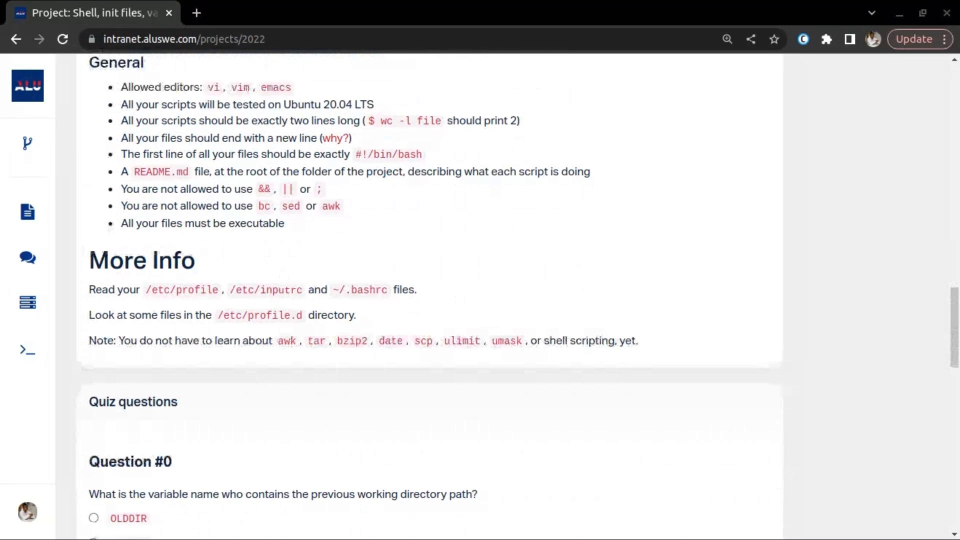
Select OLDPWD as the previous-working-directory variable for Question #0.
scroll(down, 3)
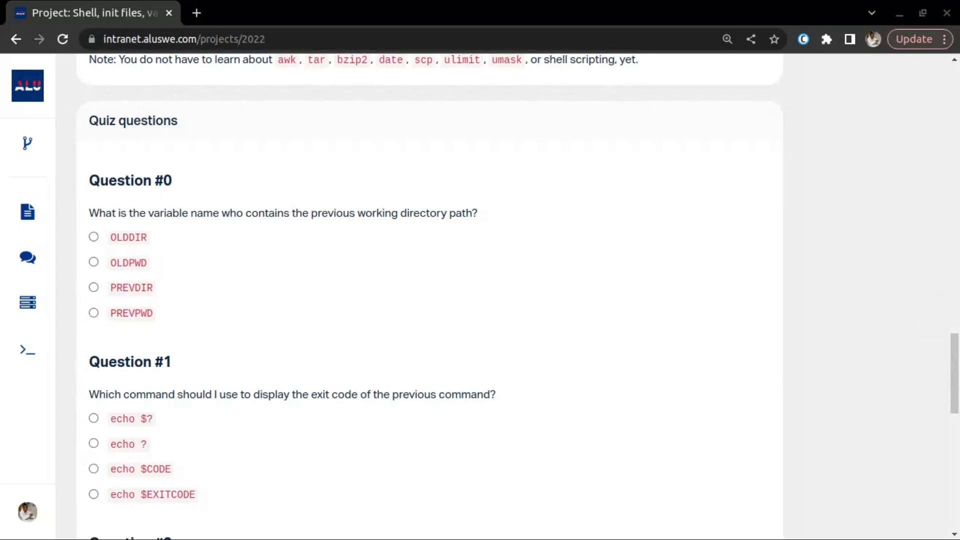
mouse_move(550, 266)
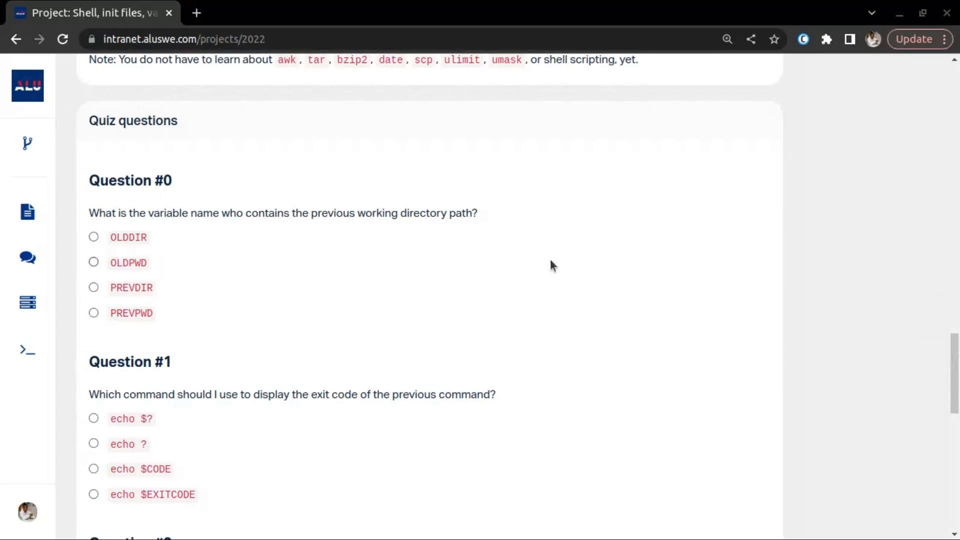
mouse_move(221, 283)
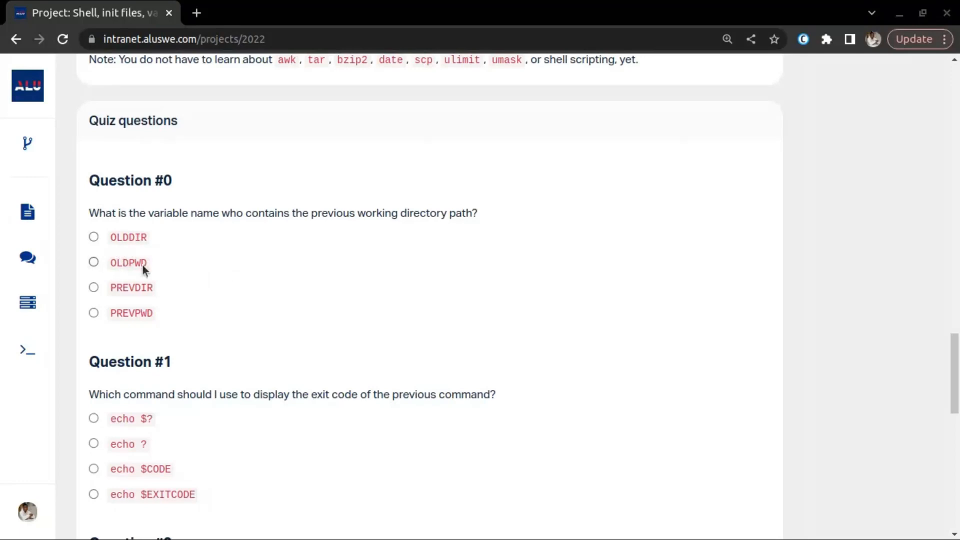
mouse_move(136, 296)
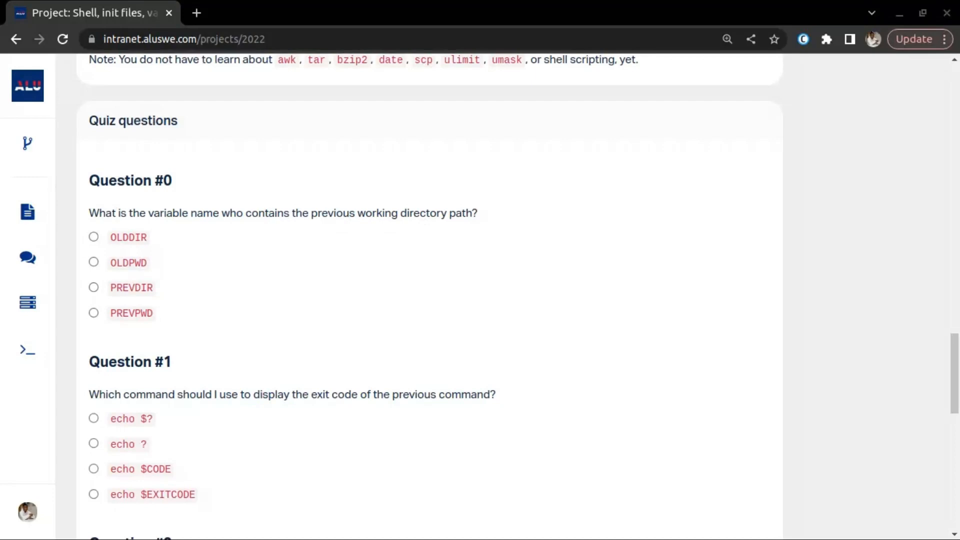
mouse_move(362, 228)
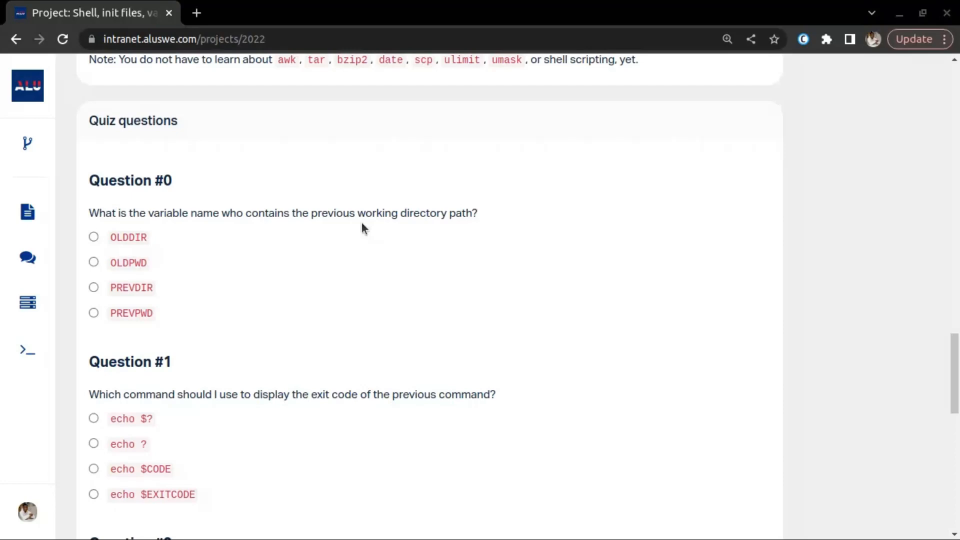
click(94, 262)
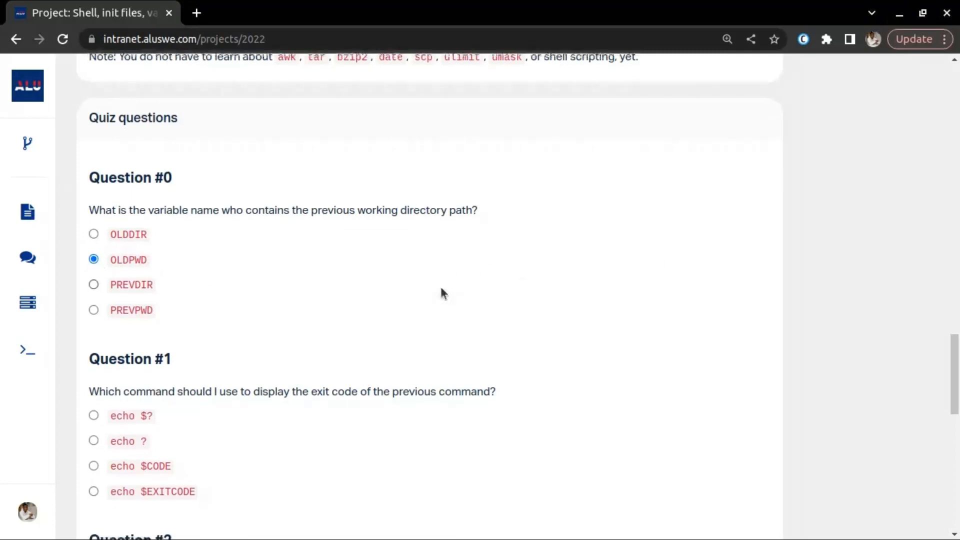
scroll(down, 3)
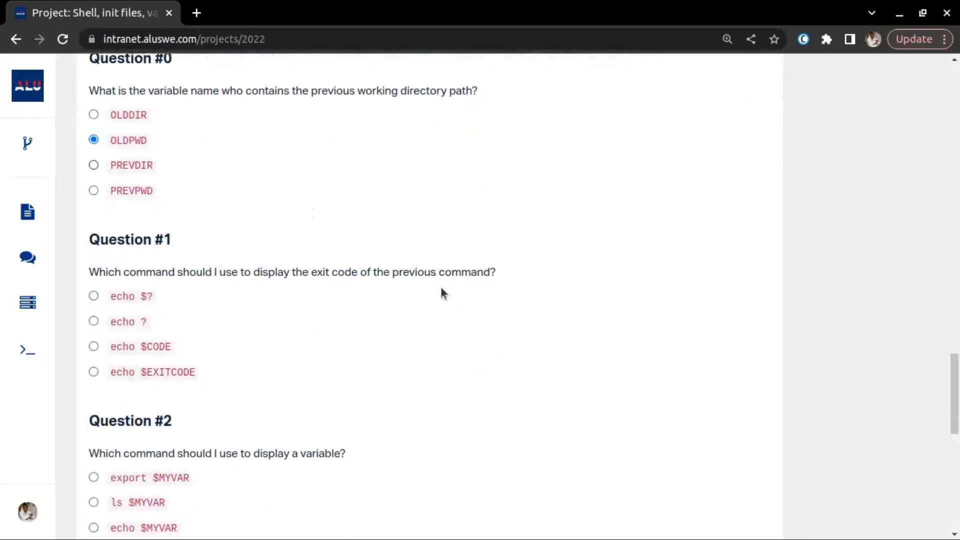
Select echo $? as the previous exit-code command for Question #1.
scroll(down, 3)
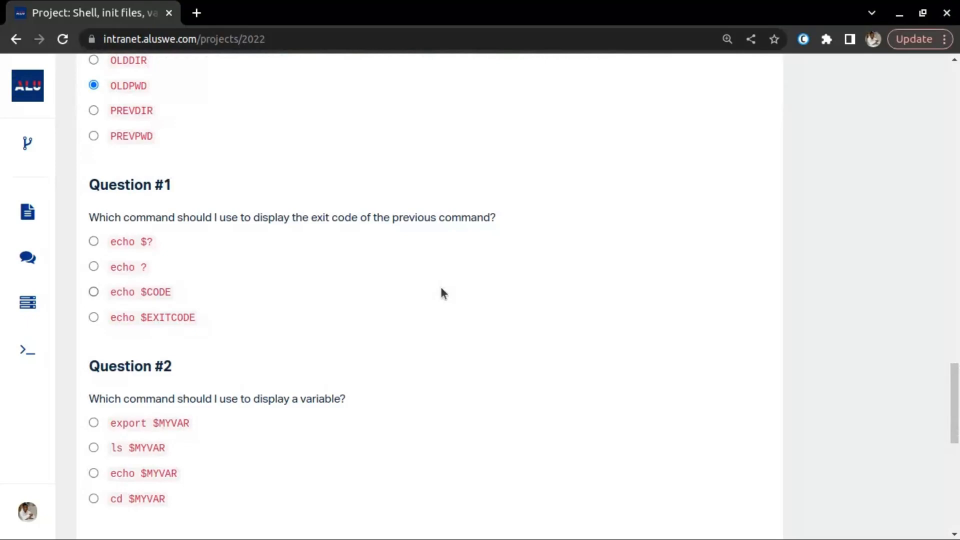
mouse_move(917, 311)
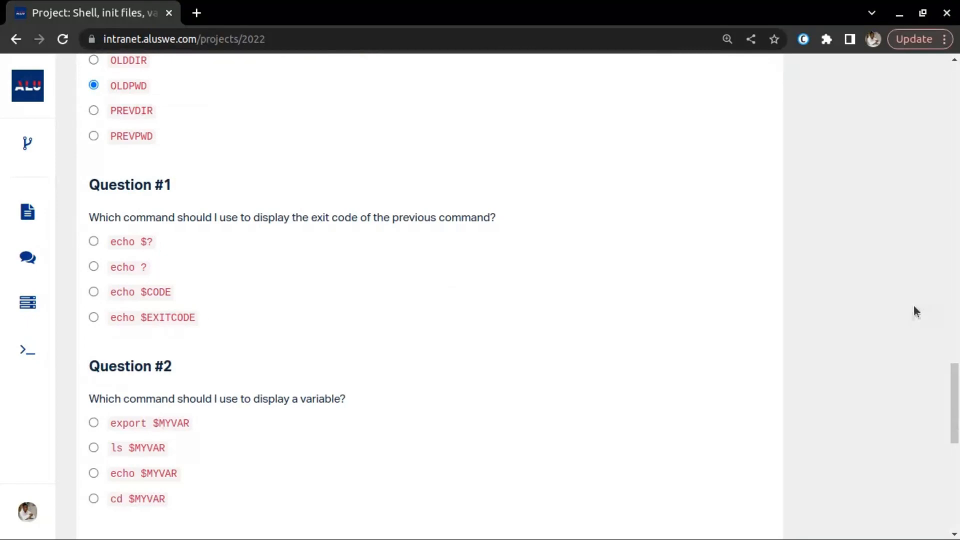
mouse_move(366, 329)
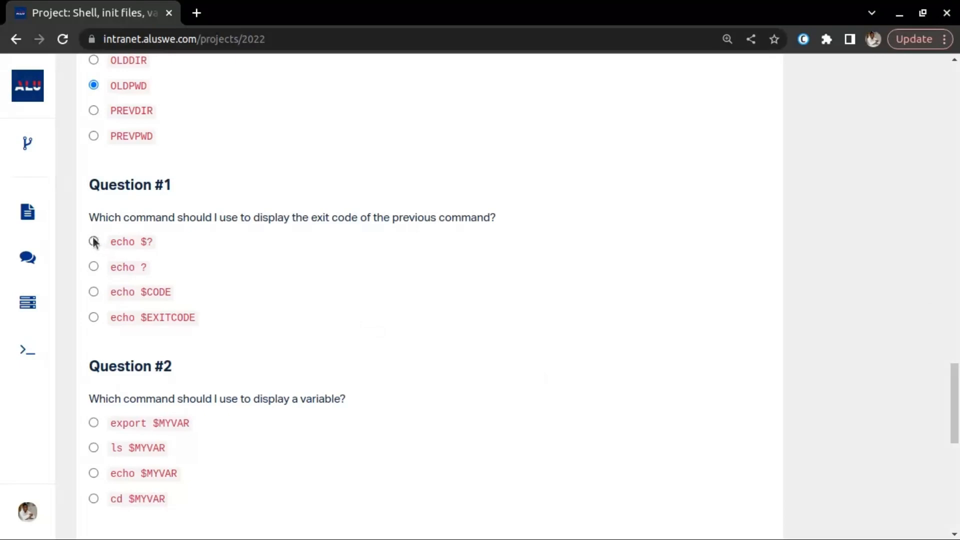
click(94, 241)
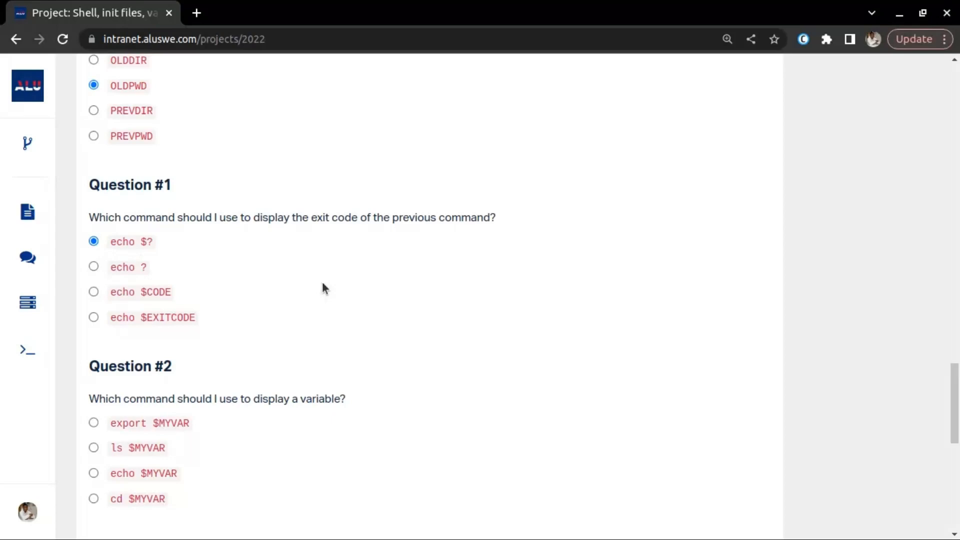
scroll(down, 3)
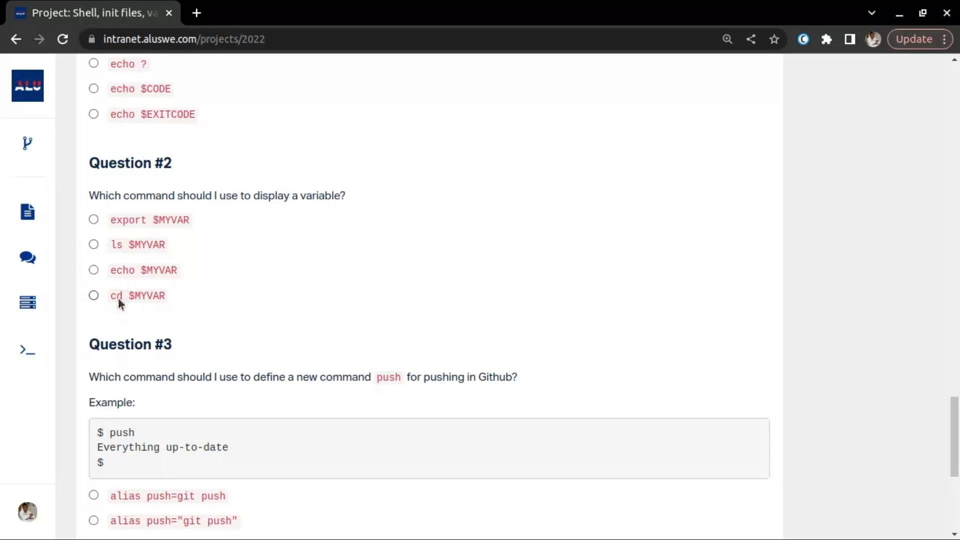
mouse_move(119, 308)
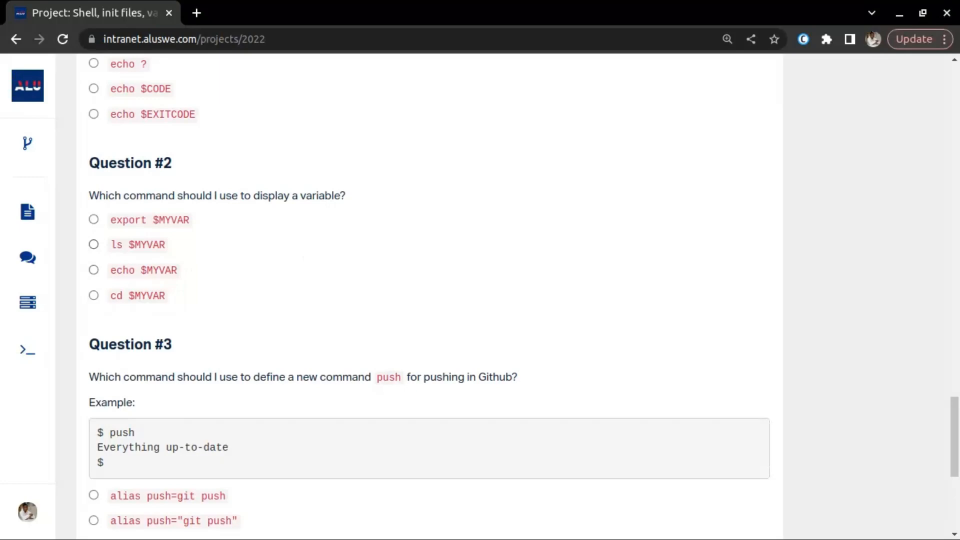
mouse_move(357, 196)
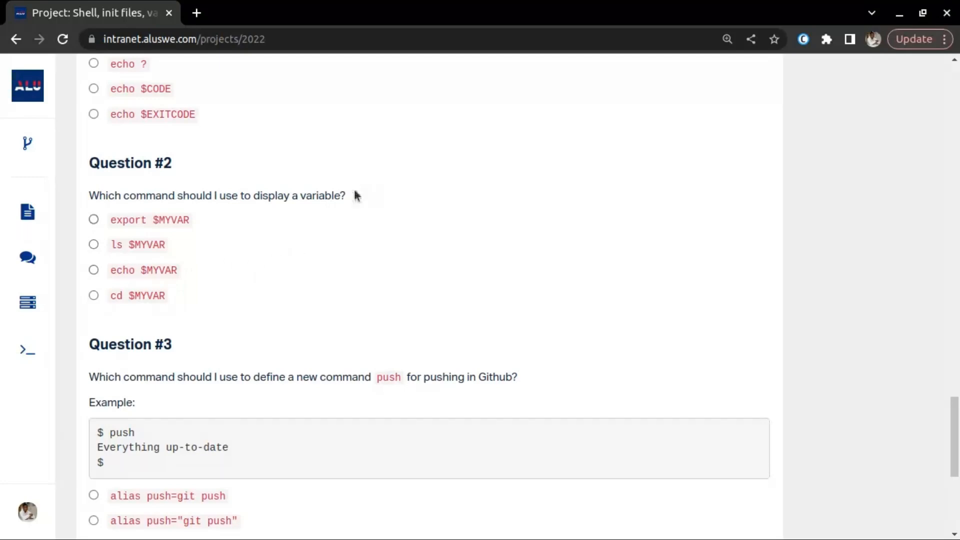
mouse_move(357, 196)
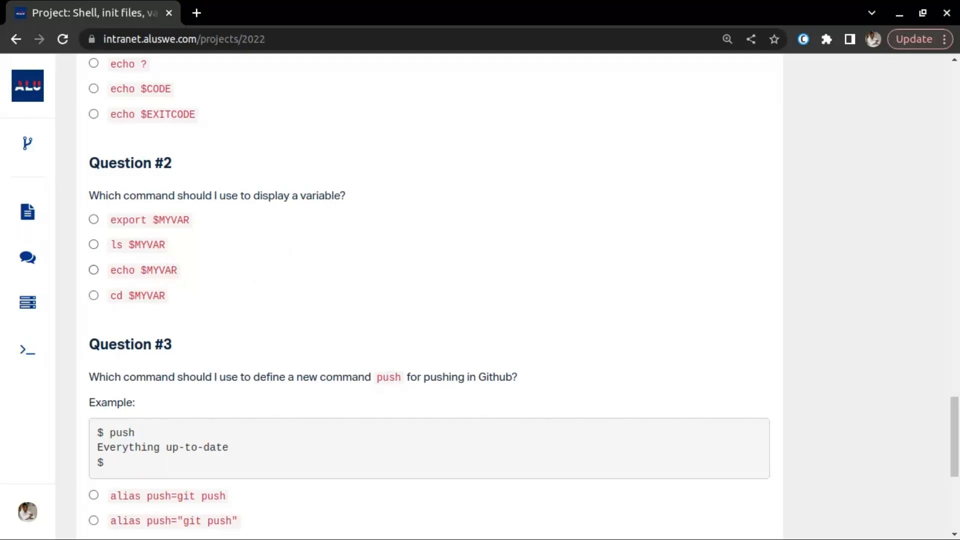
mouse_move(154, 270)
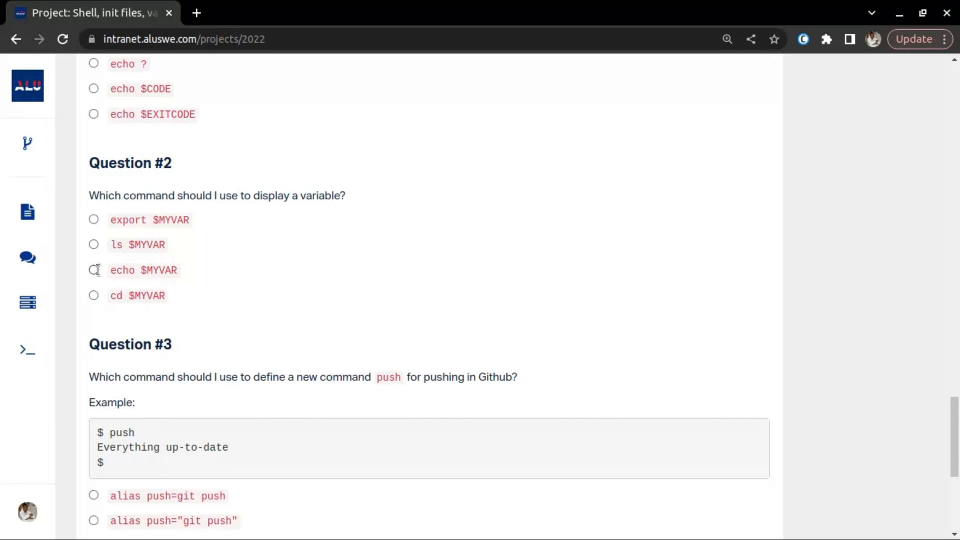
Select echo $MYVAR as the variable-display command for Question #2.
click(94, 269)
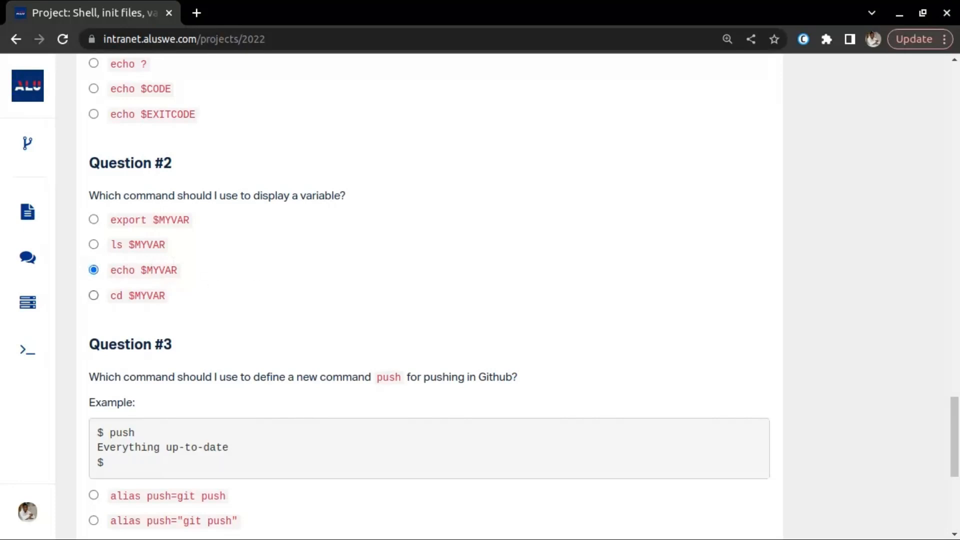
Select alias push="git push" for Question #3 and submit the quiz answers.
scroll(down, 3)
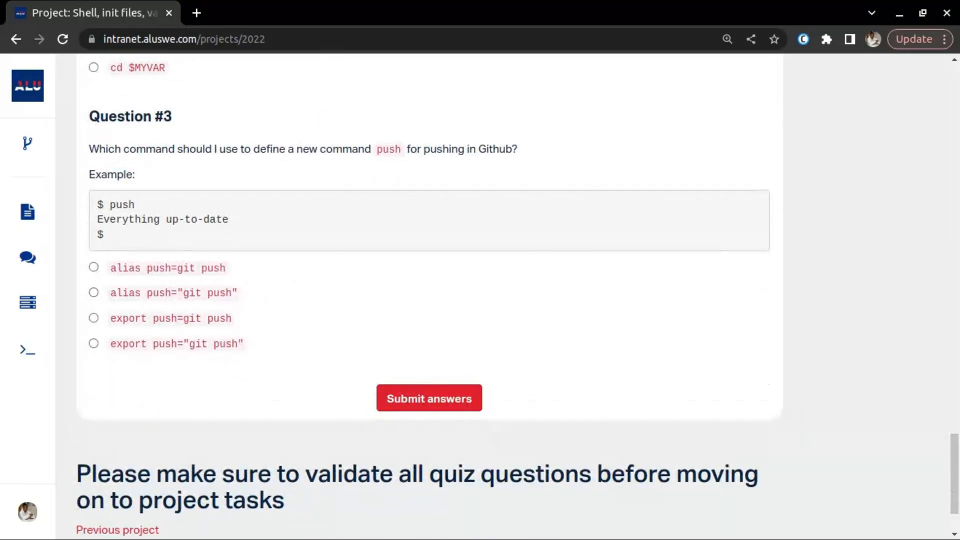
mouse_move(773, 251)
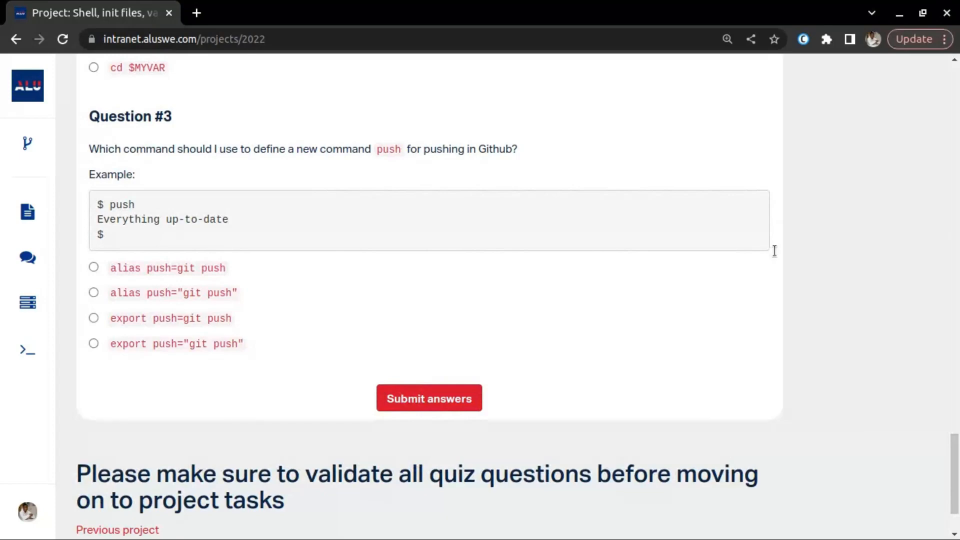
mouse_move(494, 287)
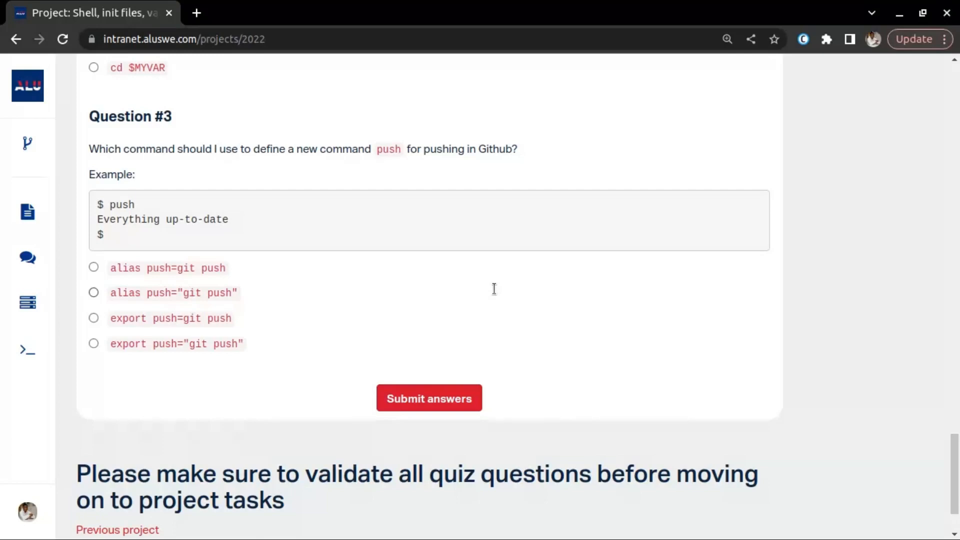
mouse_move(604, 275)
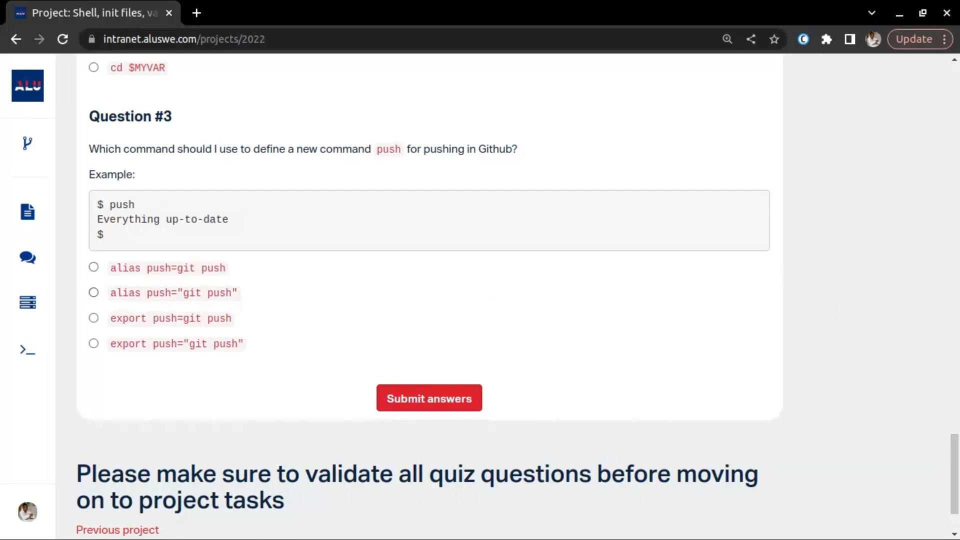
mouse_move(104, 300)
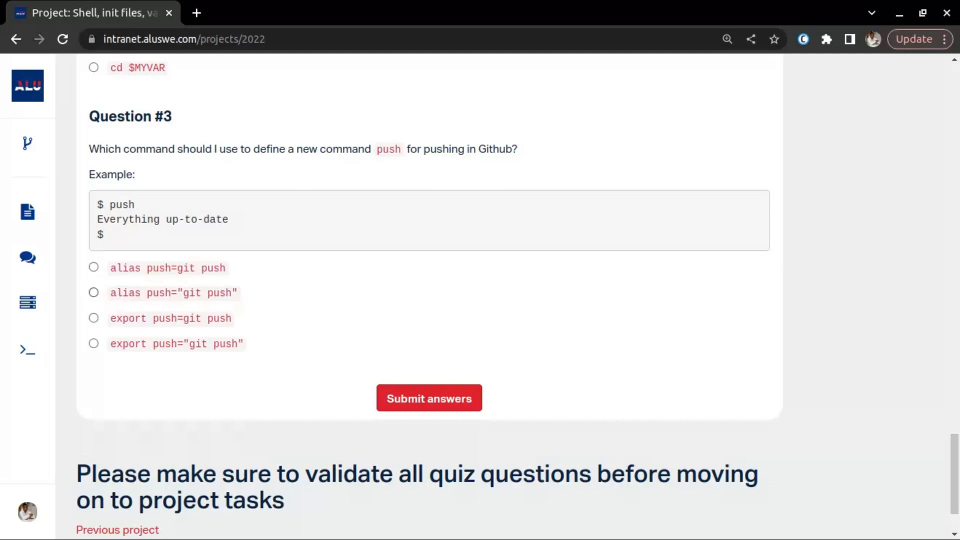
click(93, 292)
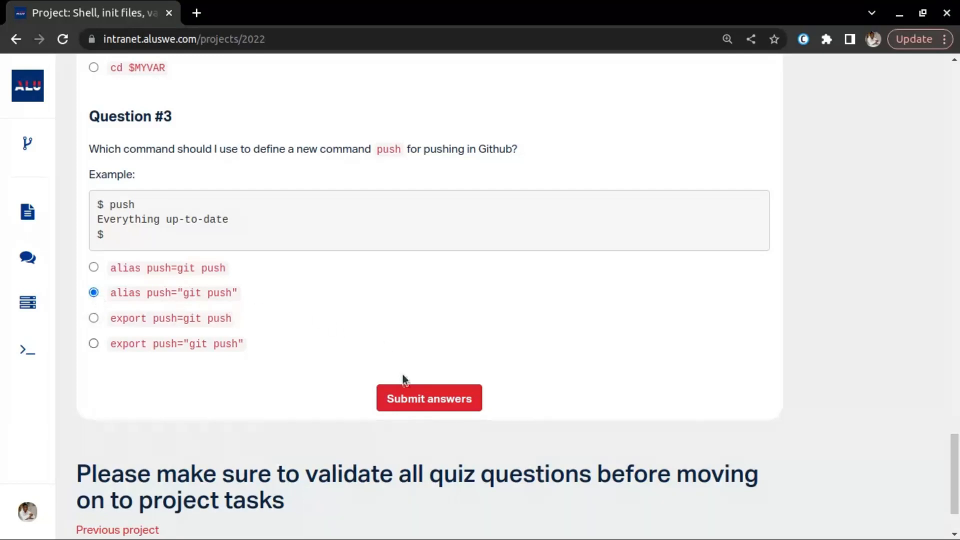
click(429, 398)
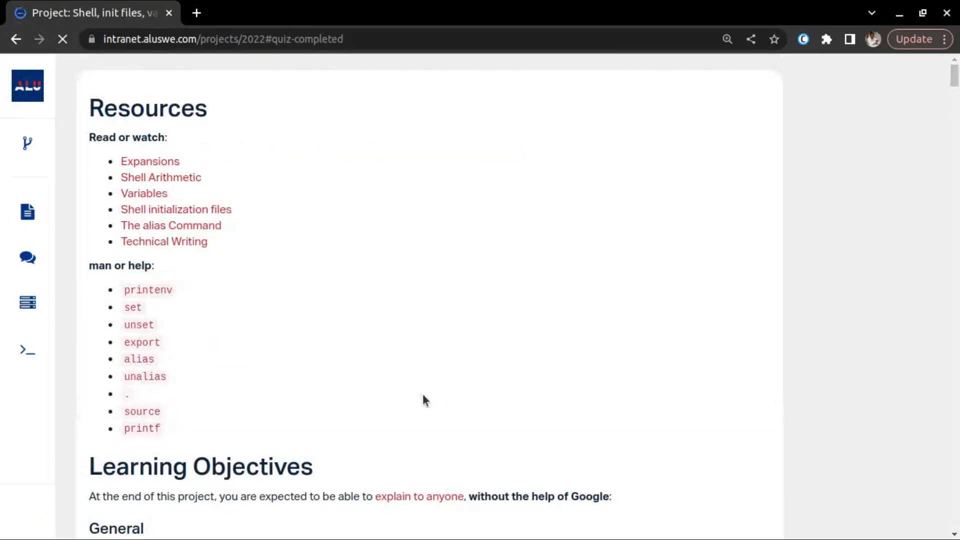
Scroll to the 'completed the quiz successfully' banner above the Tasks section.
scroll(down, 3)
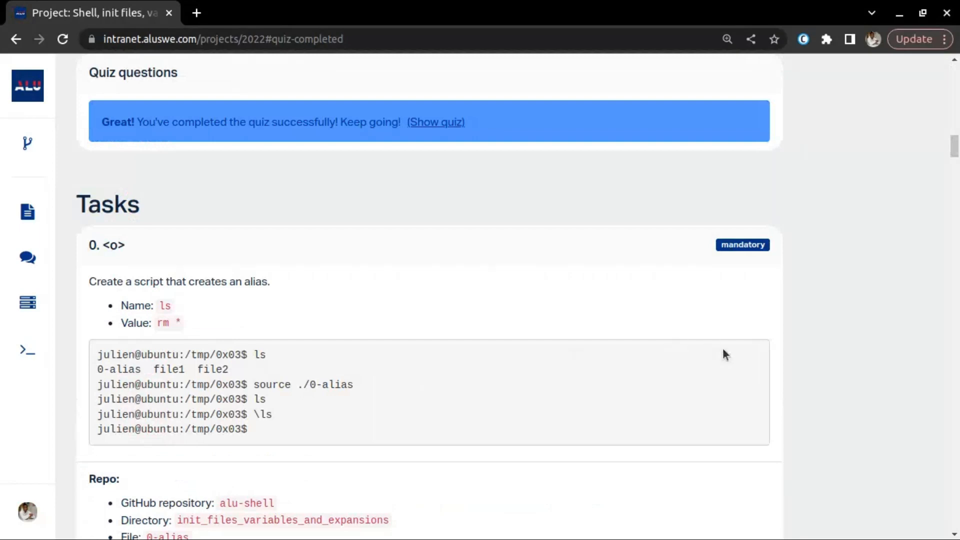